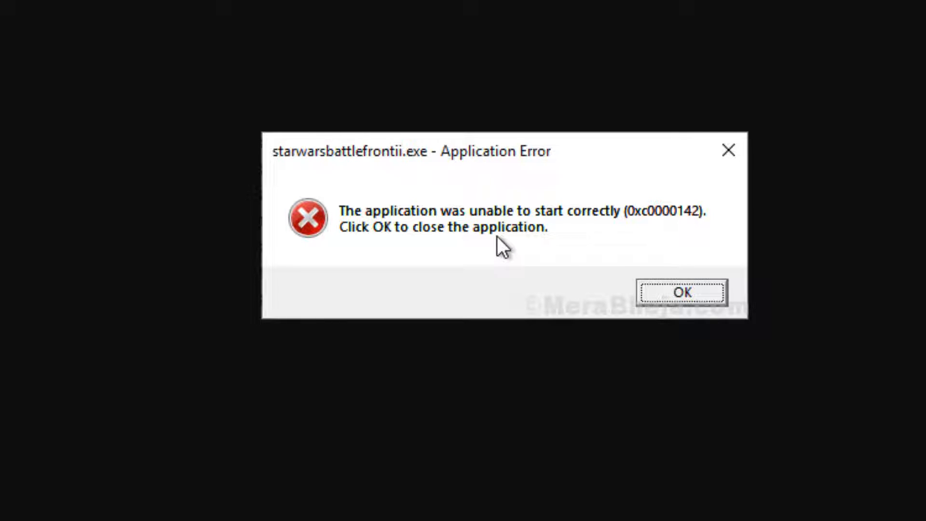
Acknowledge the starwarsbattlefrontii.exe 0xc0000142 Application Error so the desktop is clear
click(683, 293)
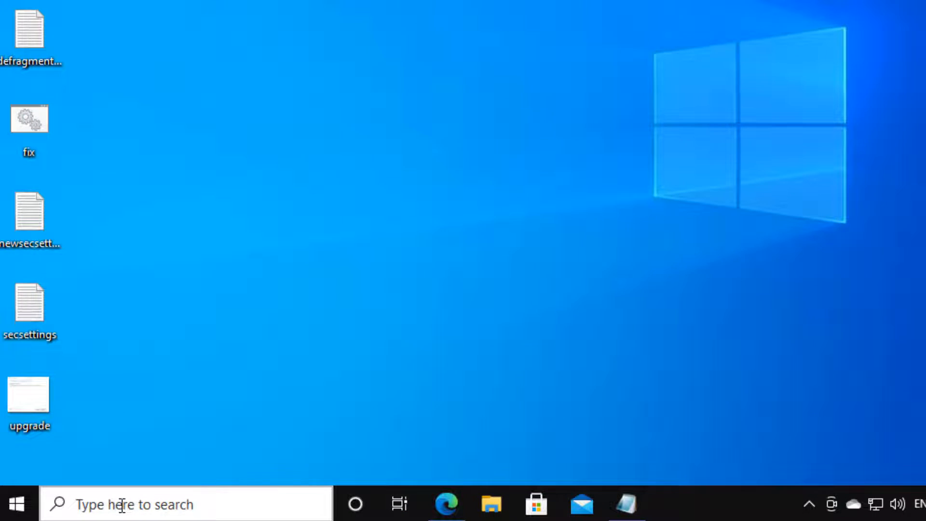
Search for cmd and start Command Prompt with Run as administrator
text(cm)
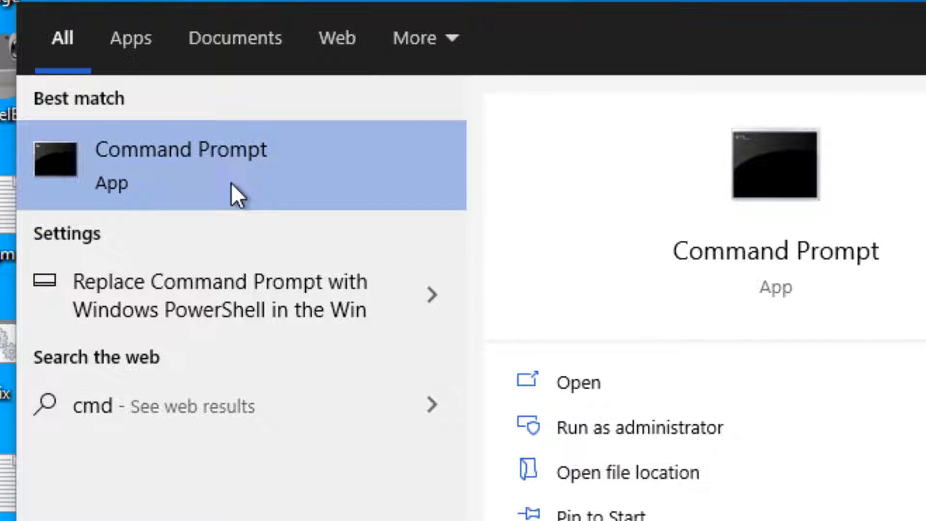
right_click(181, 165)
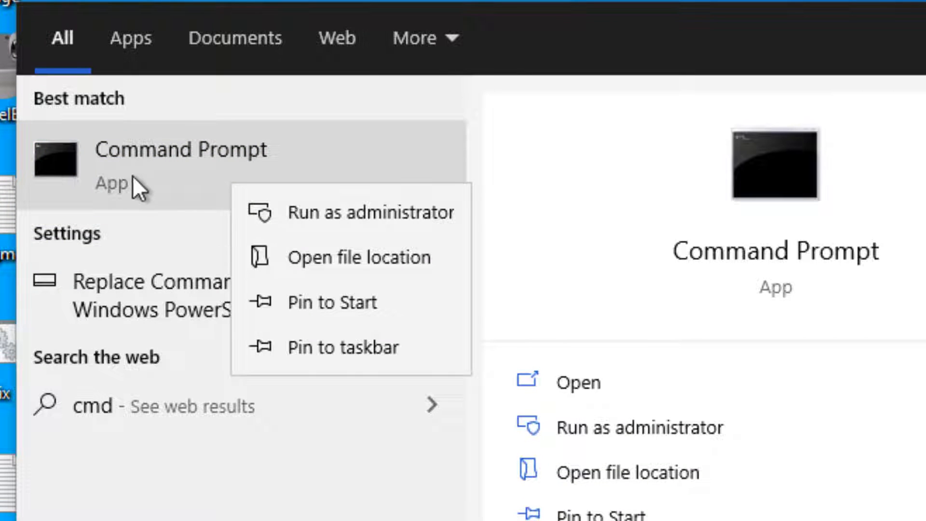
mouse_move(291, 227)
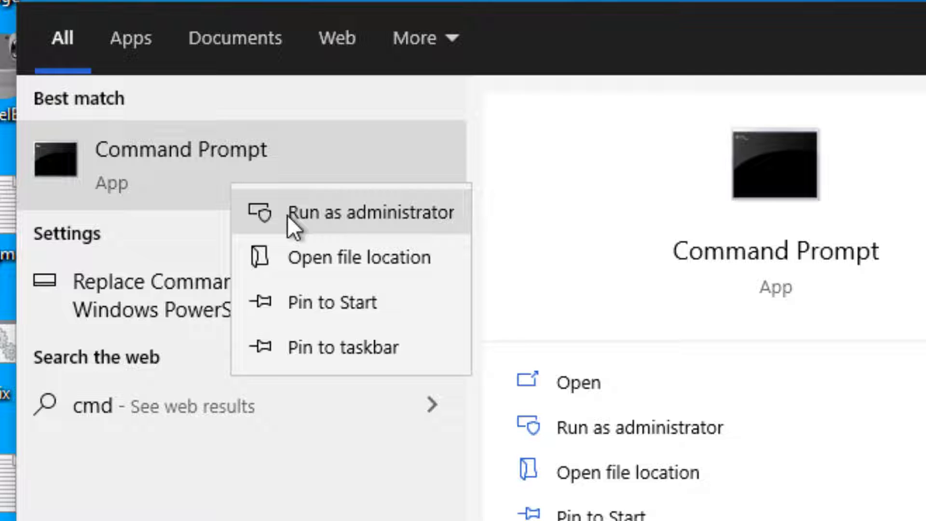
click(371, 213)
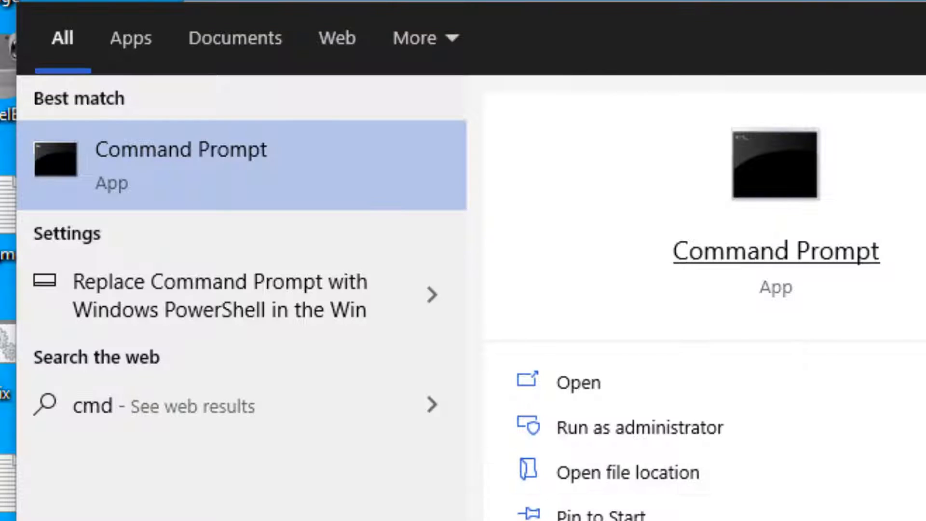
Approve UAC and run the for-loop that regsvr32 /s re-registers every system32 DLL
click(638, 427)
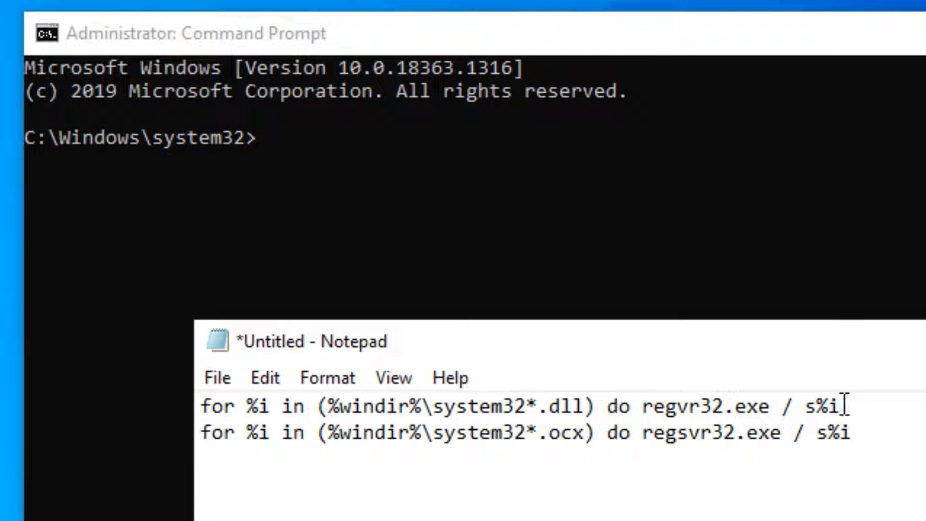
triple_click(520, 406)
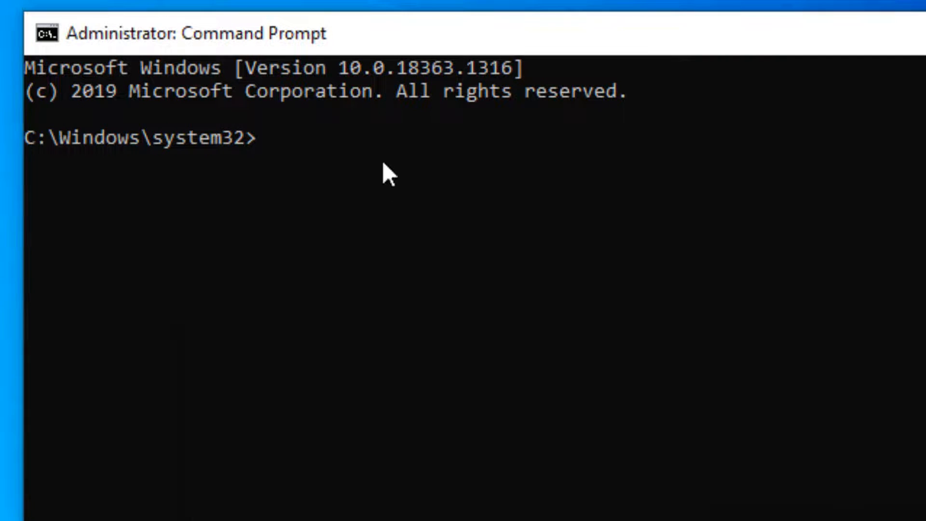
text(for %i in (%windir%\system32*.dll) do regvr32.exe / s%i)
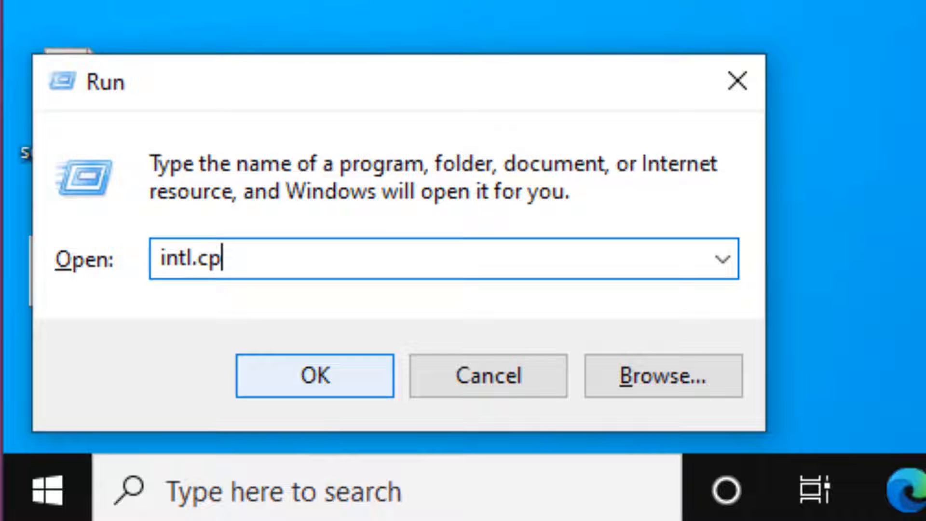
Via intl.cpl, confirm the Administrative system locale is English (United States) and close Region
text(l)
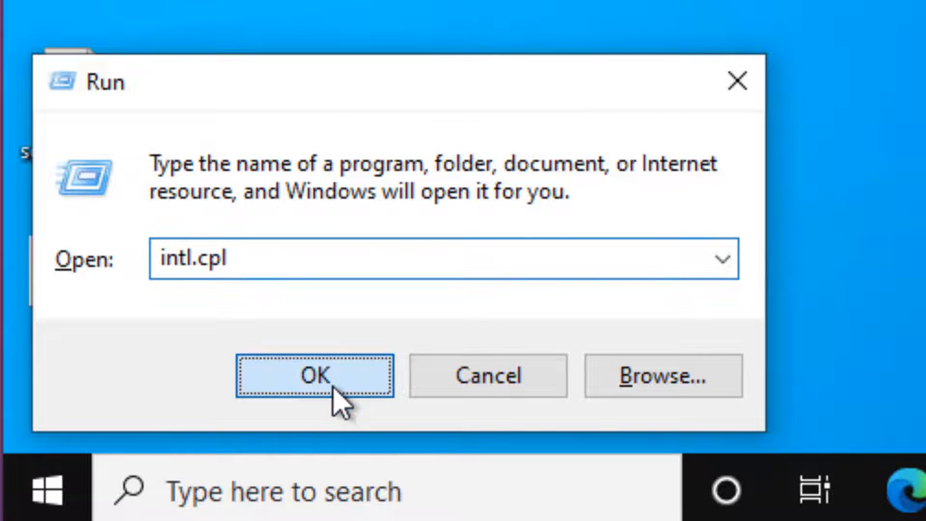
click(314, 376)
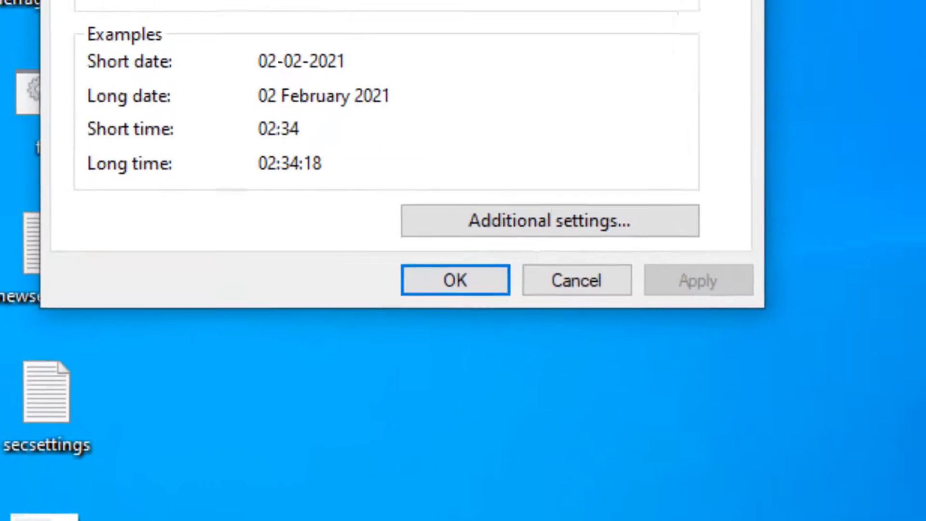
click(125, 59)
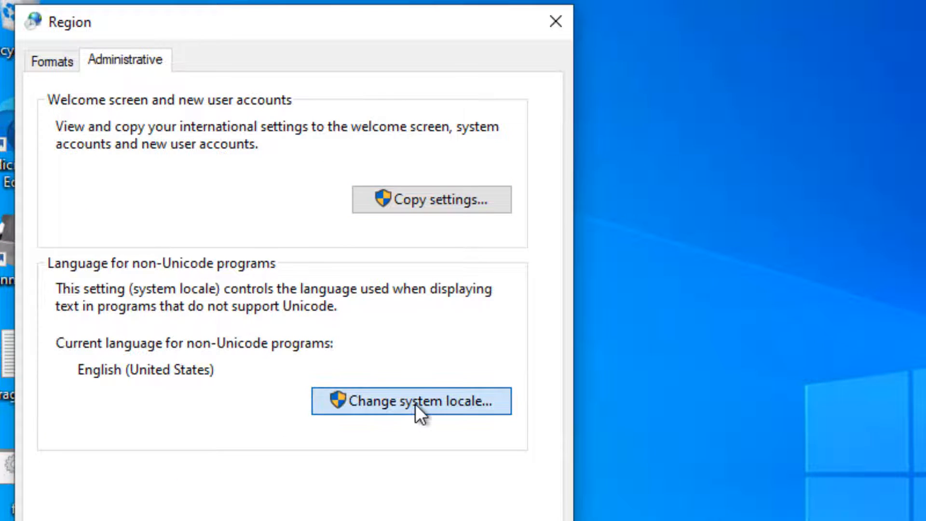
click(411, 401)
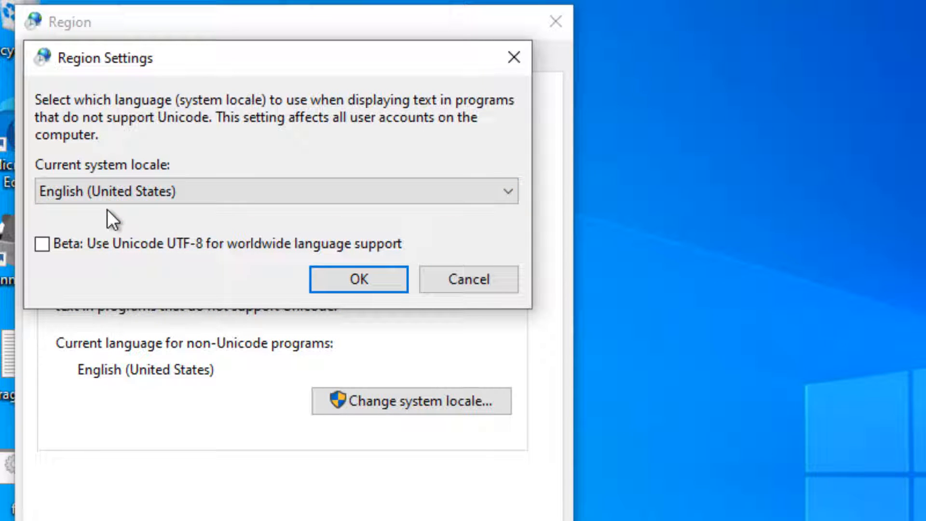
click(275, 191)
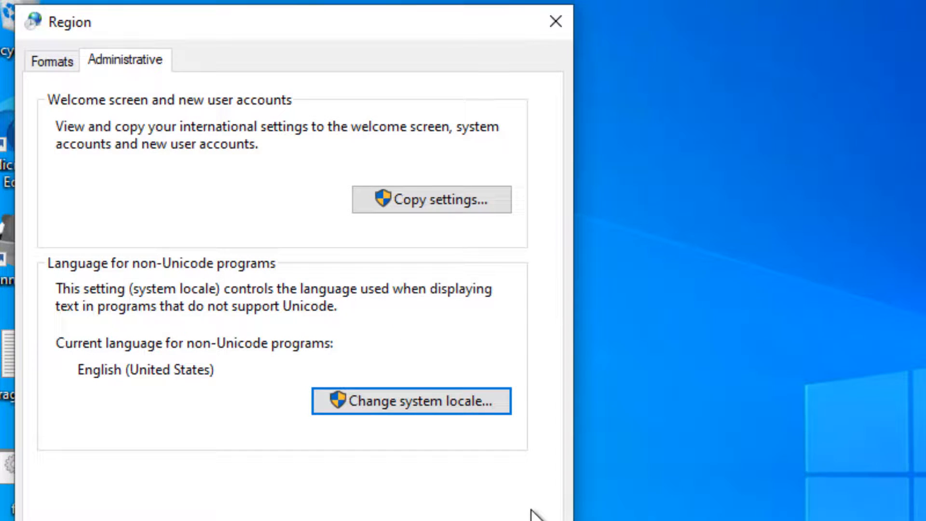
click(553, 22)
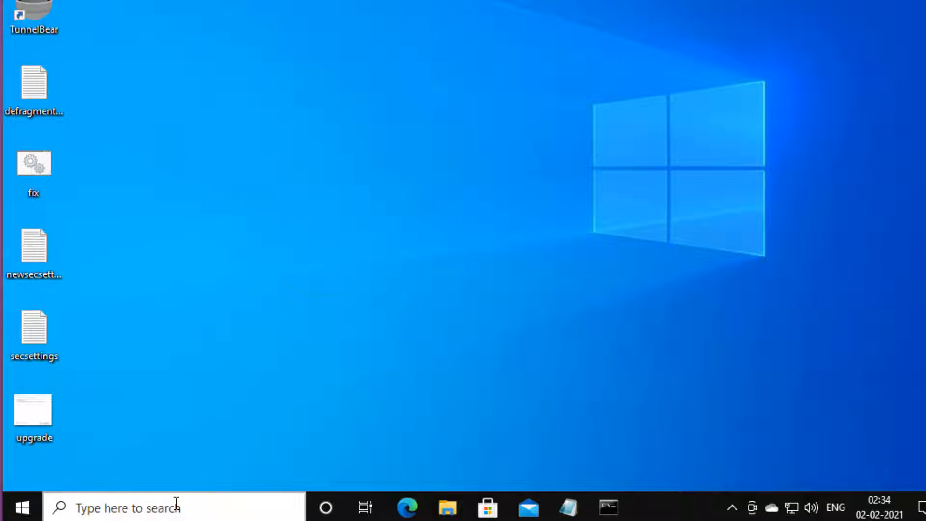
Search for regedit and let Registry Editor make changes through the UAC prompt
click(128, 507)
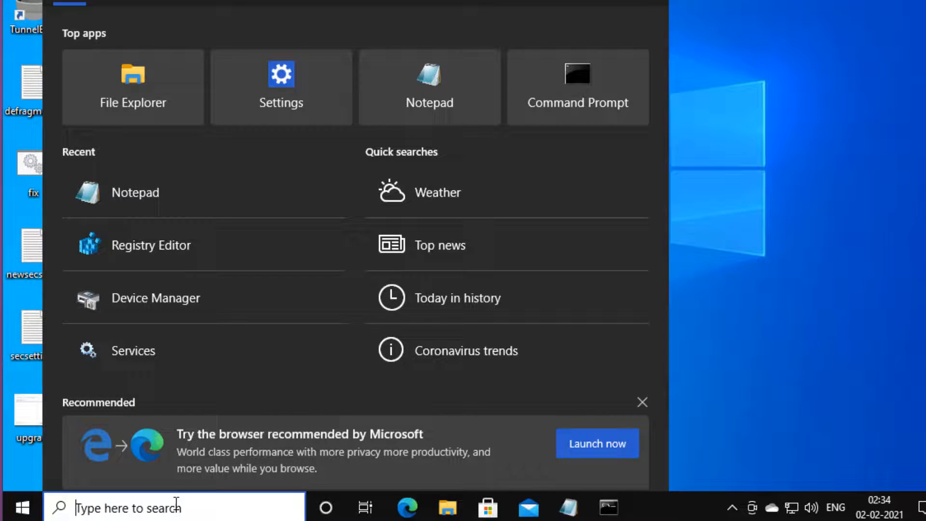
text(regedit)
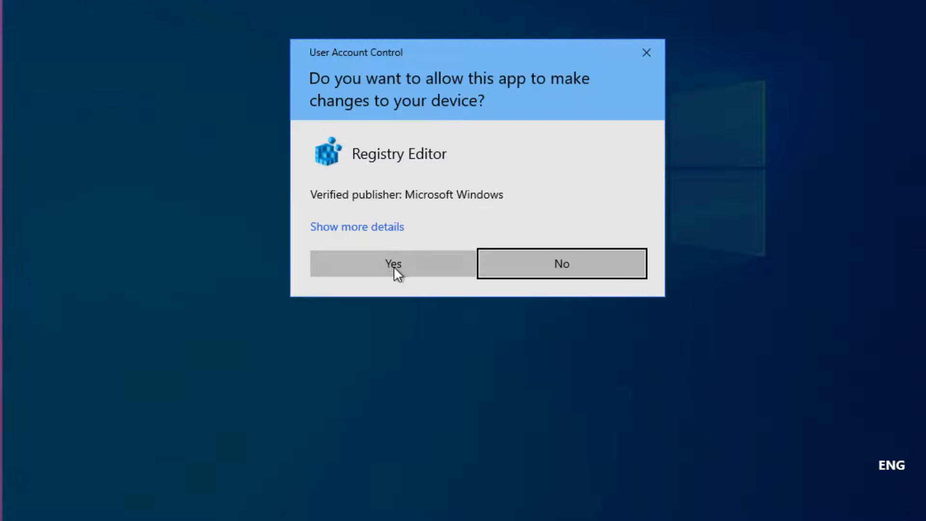
click(392, 263)
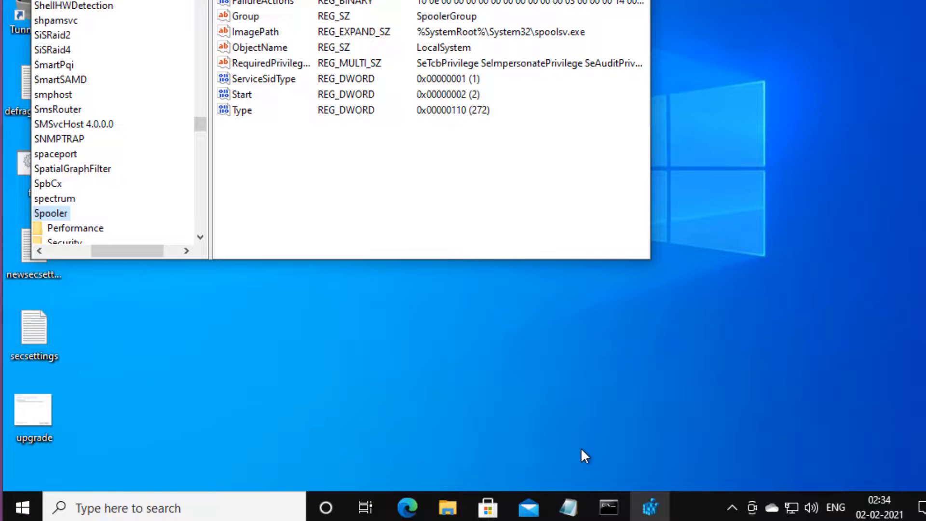
Navigate to HKLM\SOFTWARE\Microsoft\Windows NT\CurrentVersion\Windows and select LoadAppInit_DLLs
click(567, 507)
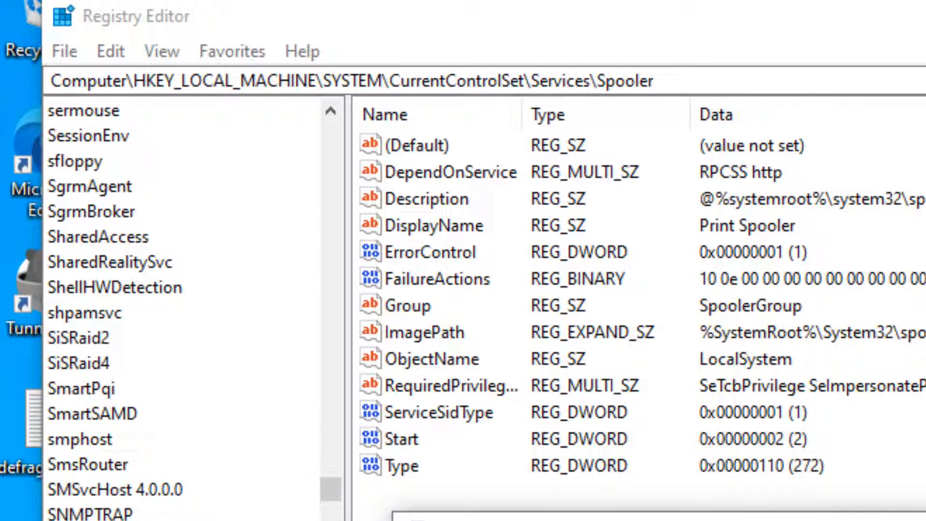
click(136, 81)
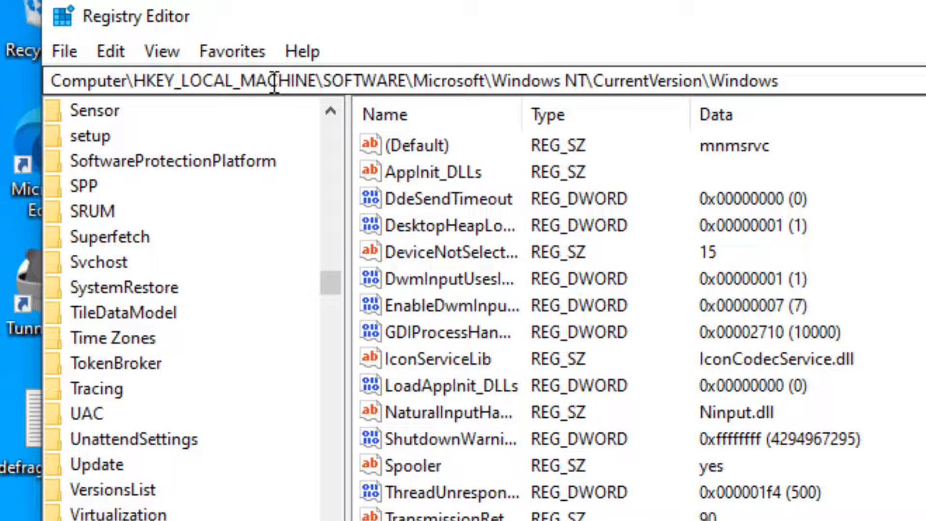
double_click(451, 81)
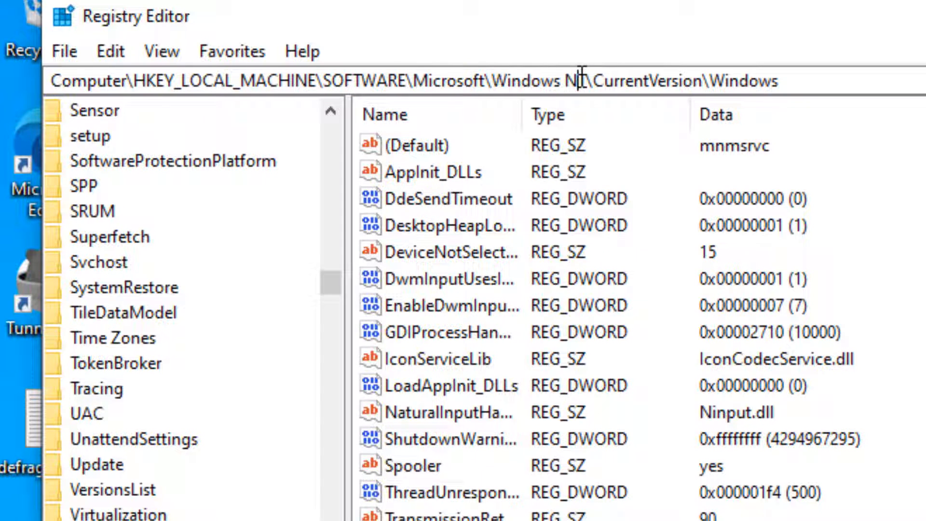
click(105, 387)
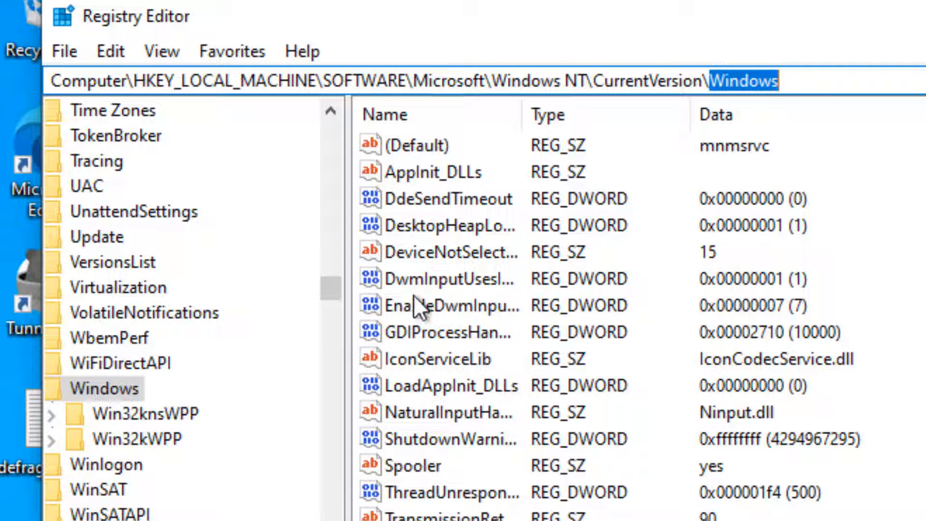
click(452, 278)
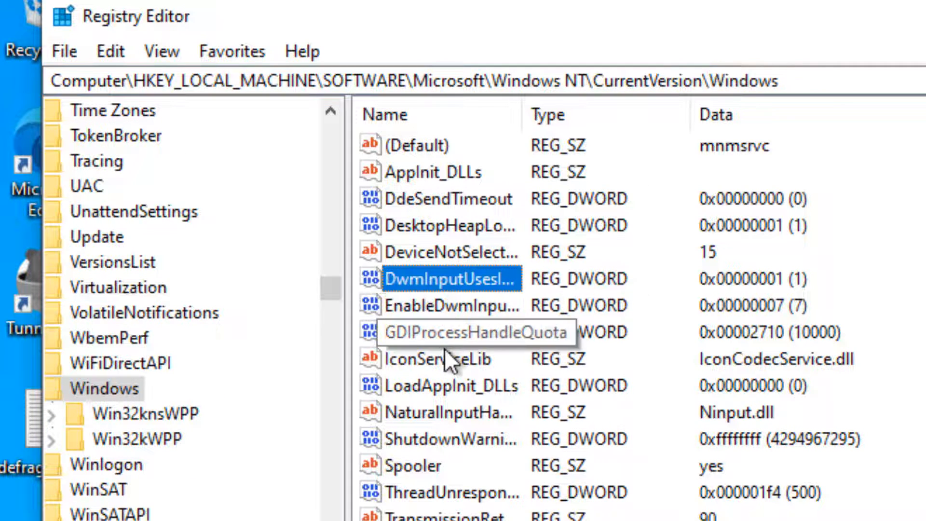
click(451, 386)
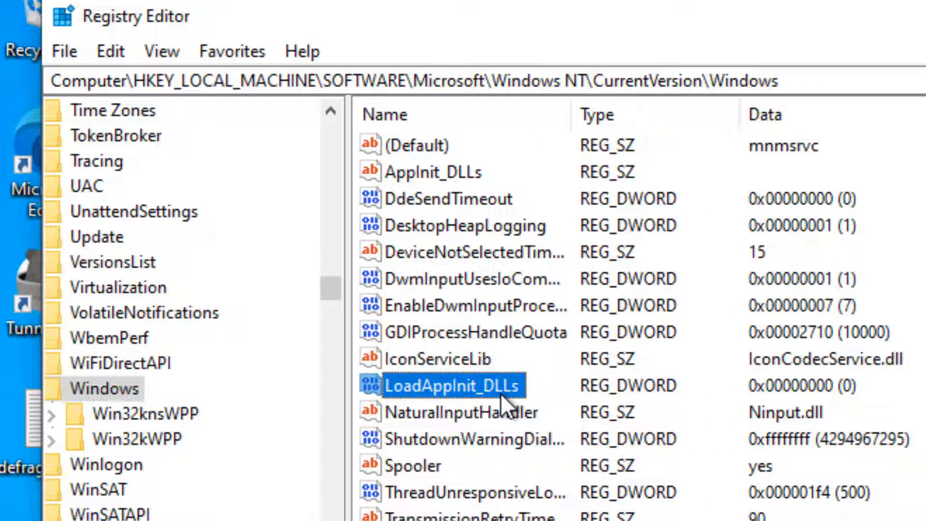
Edit LoadAppInit_DLLs with value data 0 (Hexadecimal) and confirm it
double_click(449, 385)
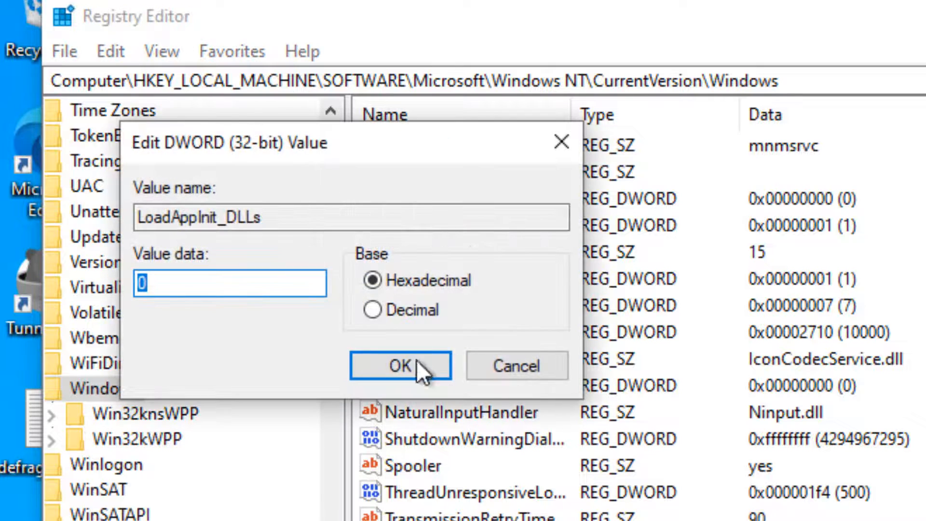
mouse_move(284, 373)
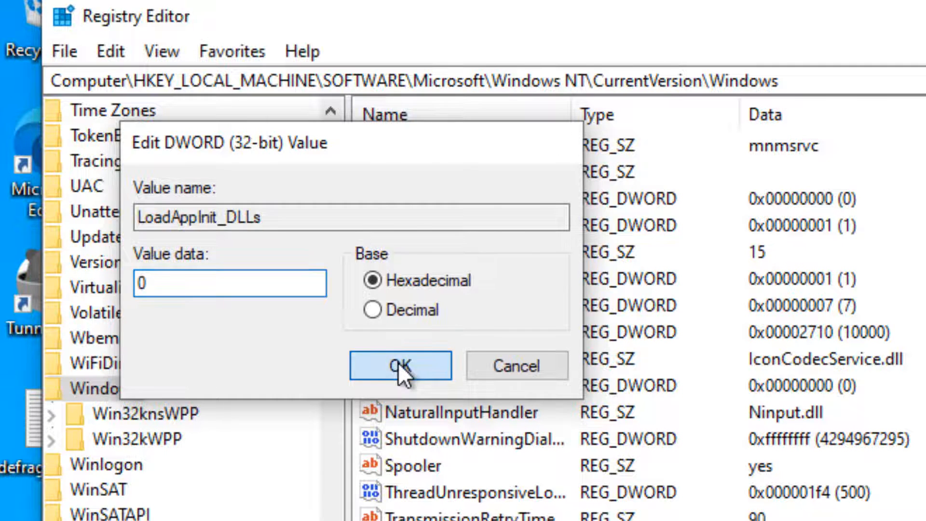
click(400, 365)
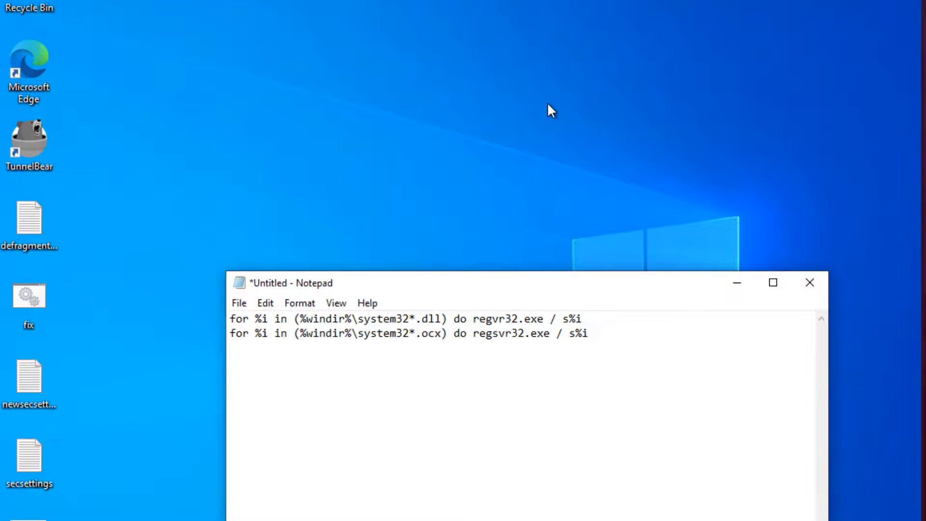
mouse_move(737, 282)
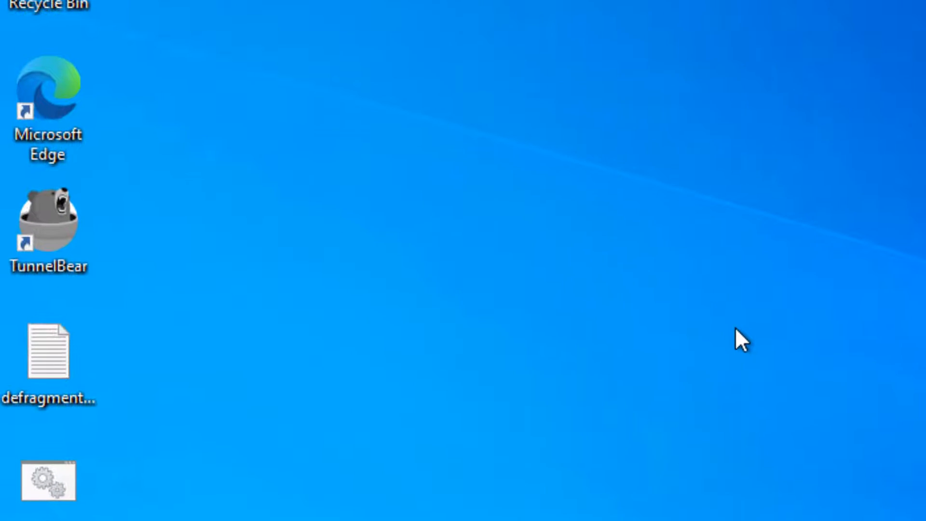
Bring up the context menu of the TunnelBear desktop shortcut
click(49, 231)
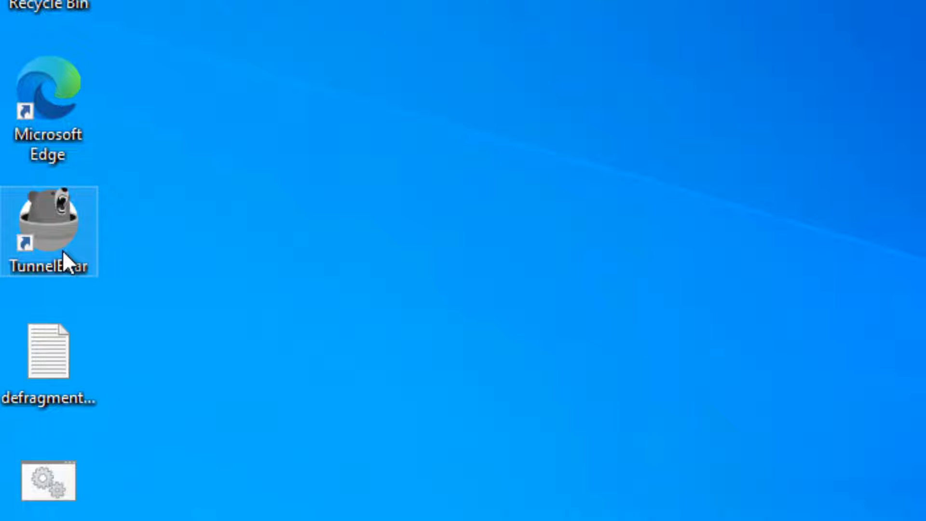
right_click(49, 231)
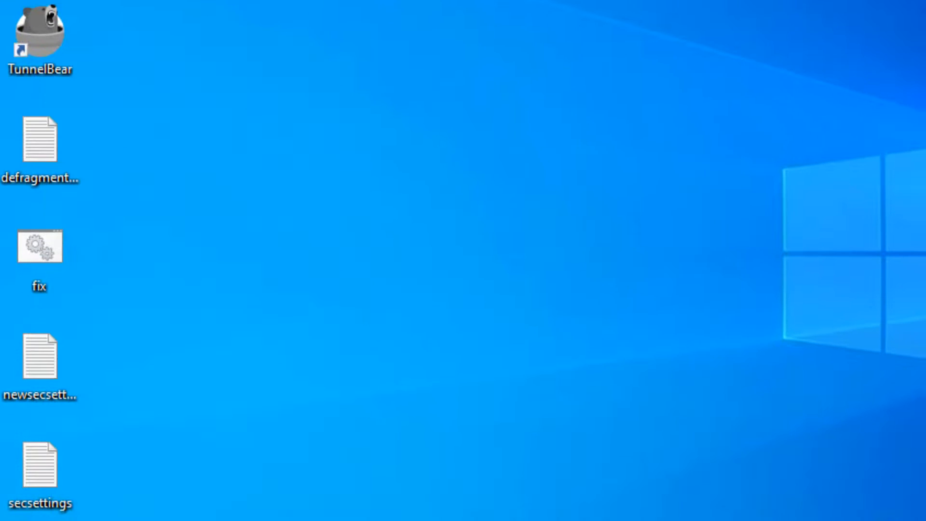
right_click(40, 30)
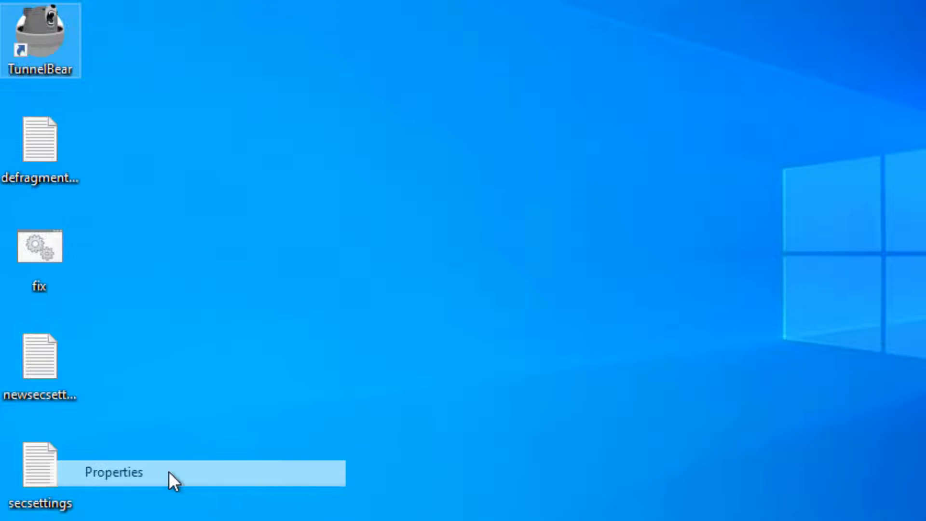
In TunnelBear's Properties, enable compatibility mode for Windows 8 and close the window
click(114, 471)
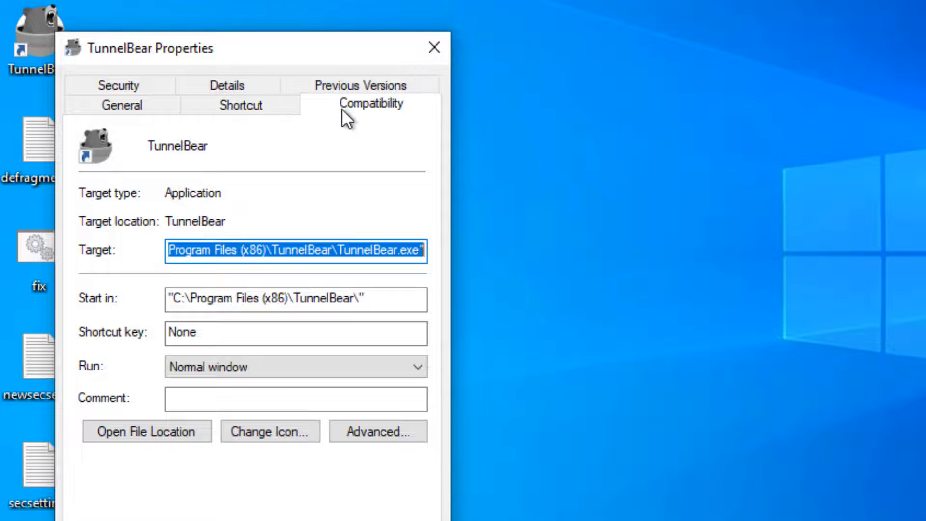
click(370, 103)
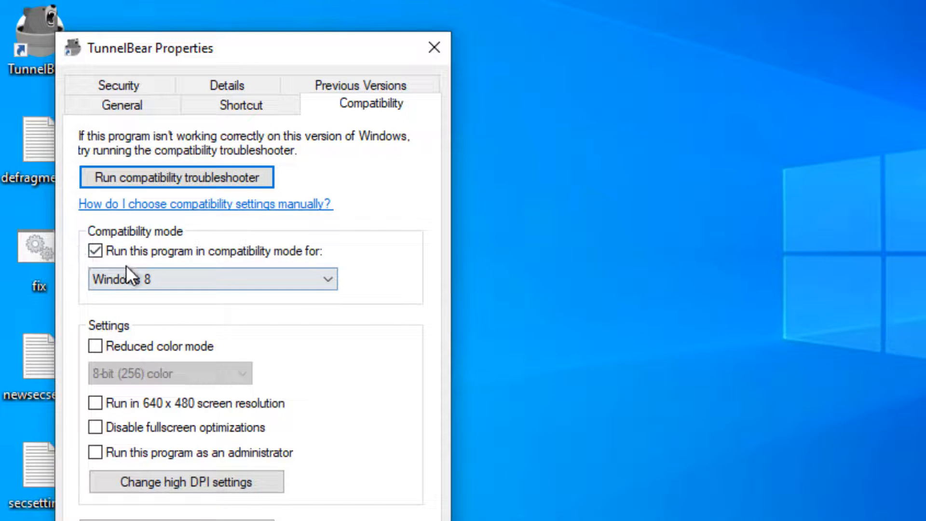
click(211, 279)
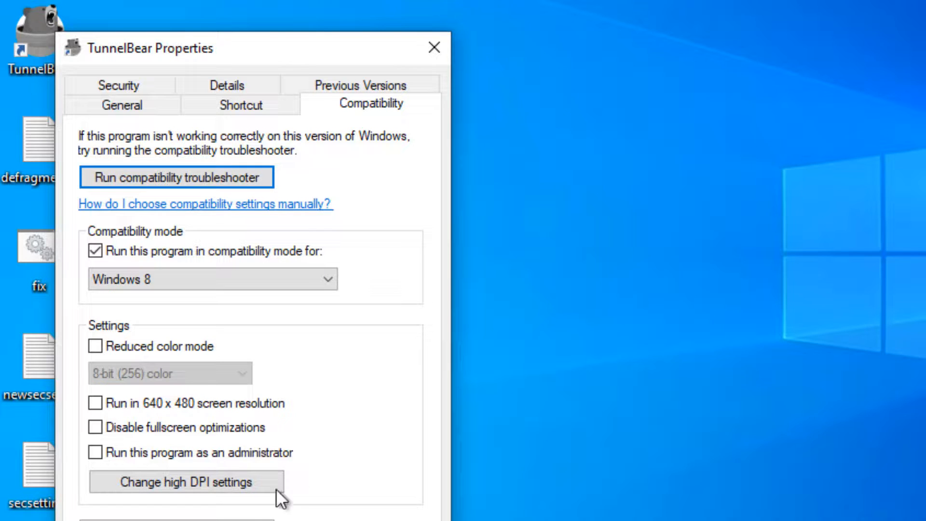
mouse_move(432, 48)
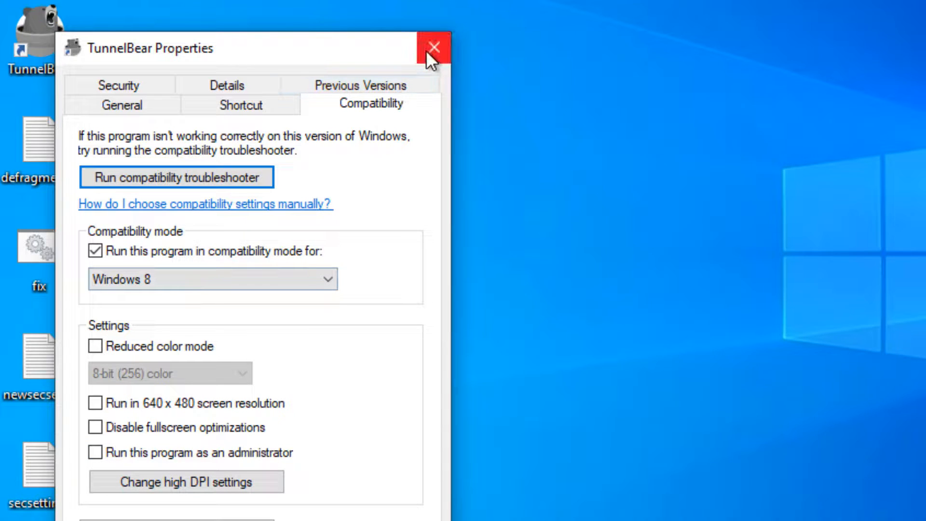
click(432, 47)
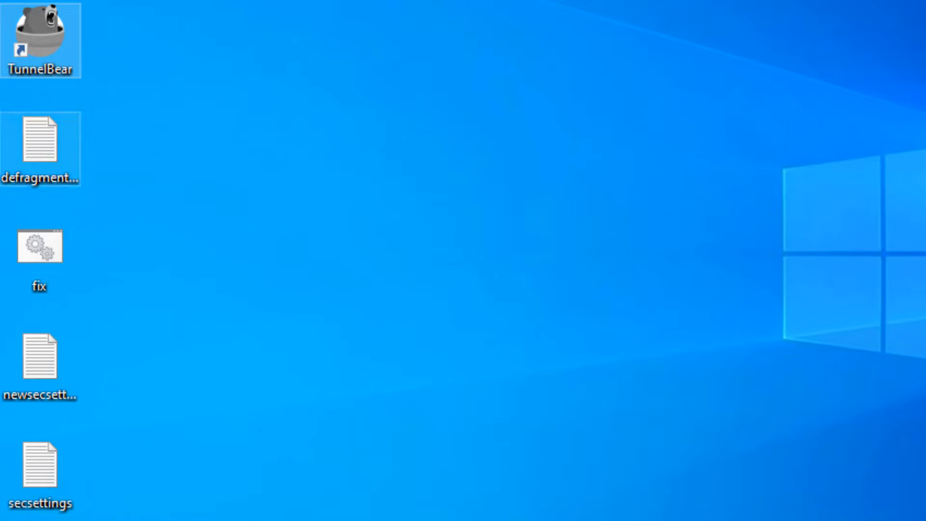
mouse_move(39, 138)
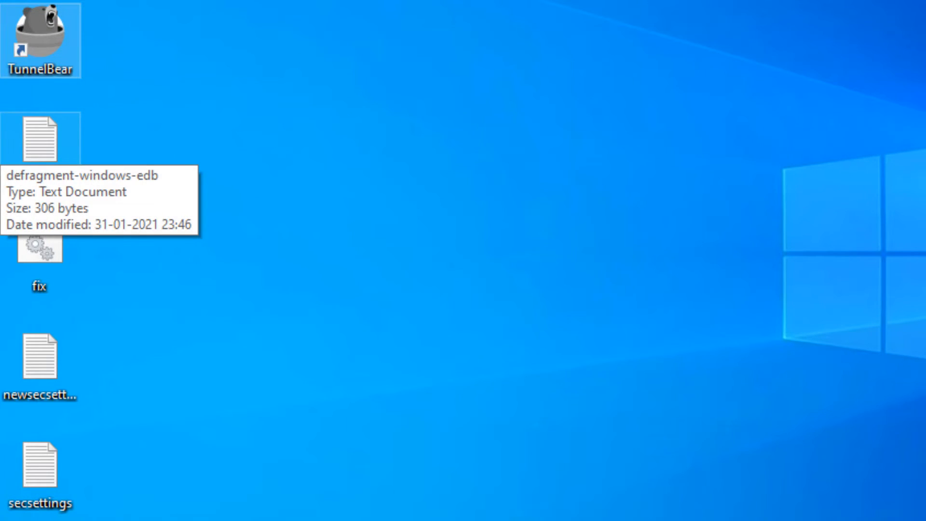